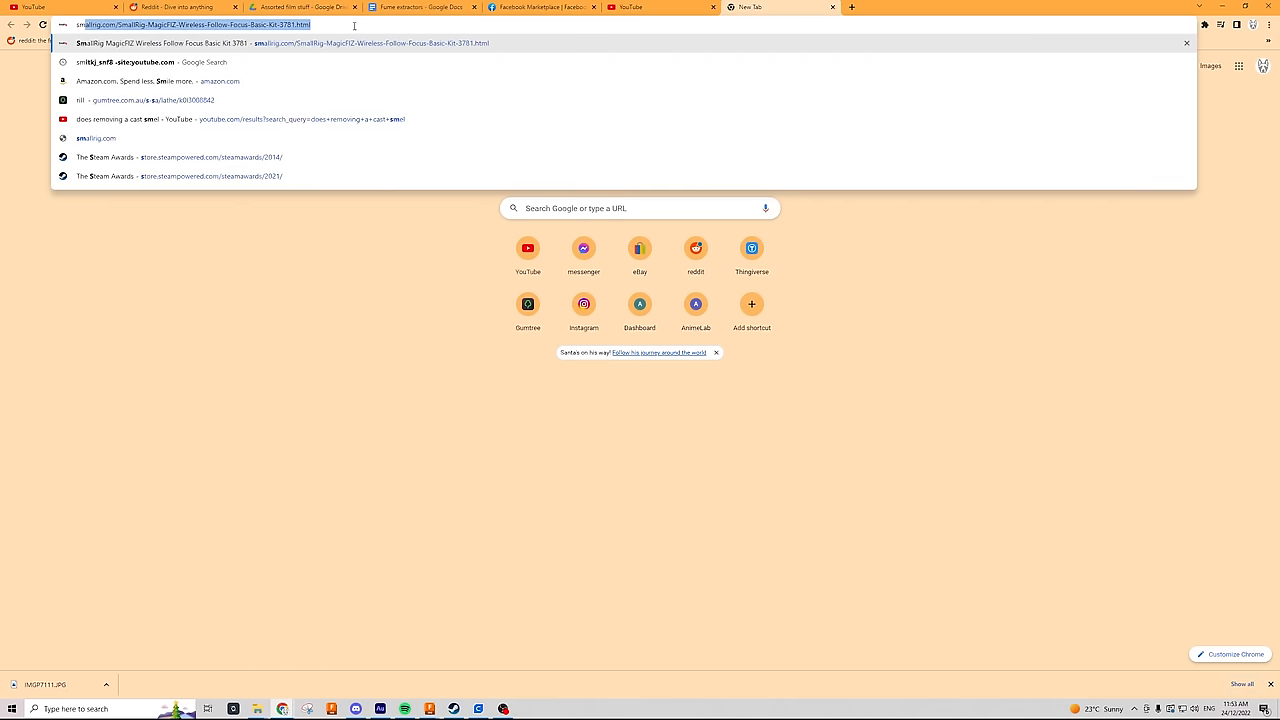
Step: Search Printables for 'small fume extractor' and scroll through the model results
text(small fume extractor)
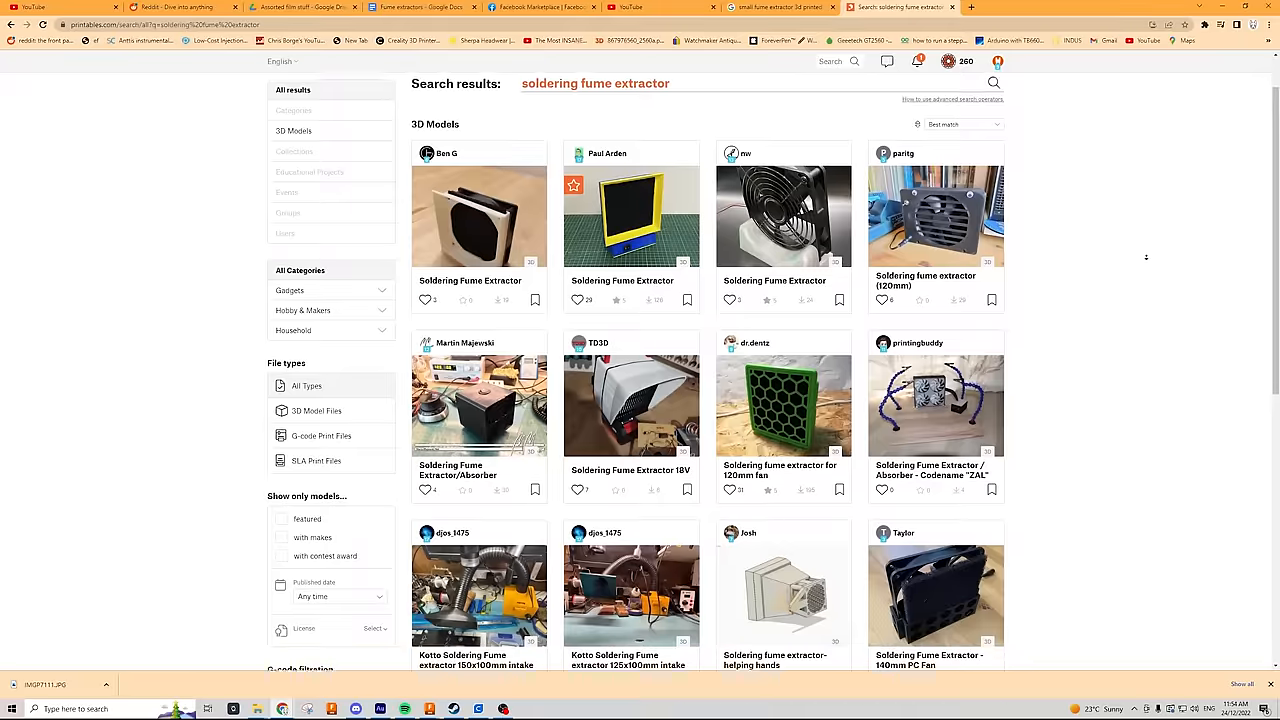
scroll(down, 3)
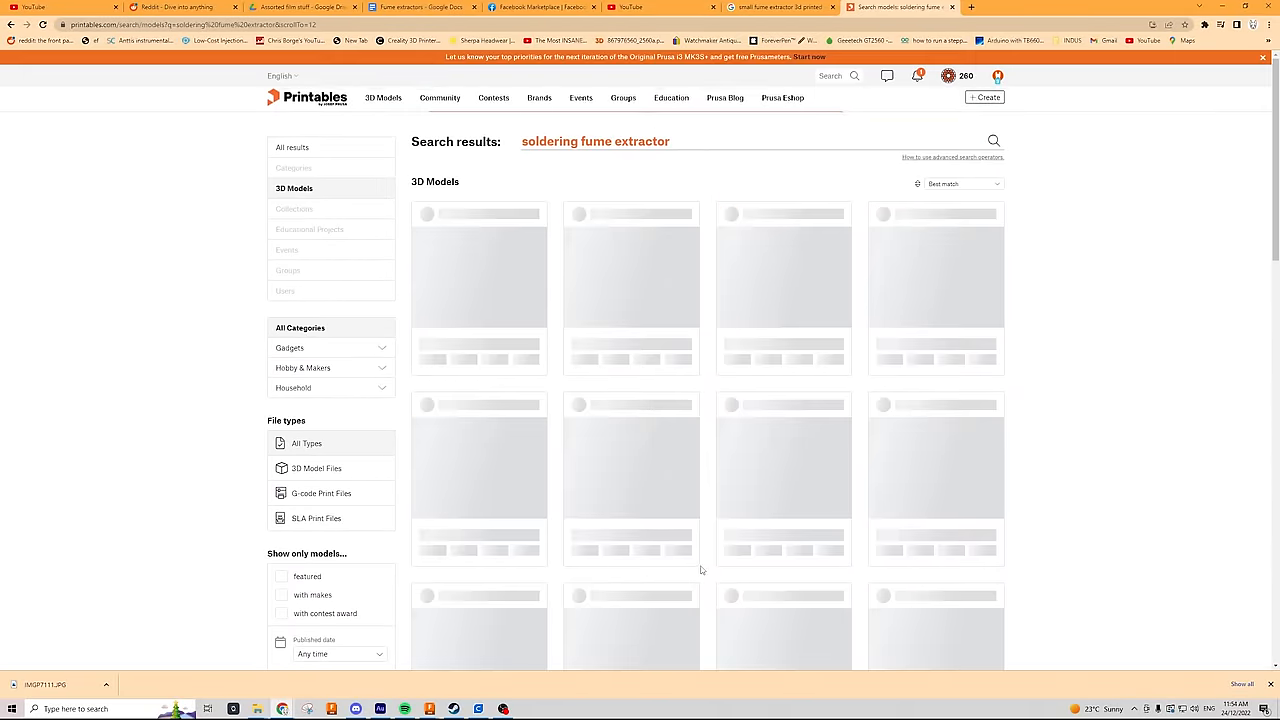
scroll(down, 3)
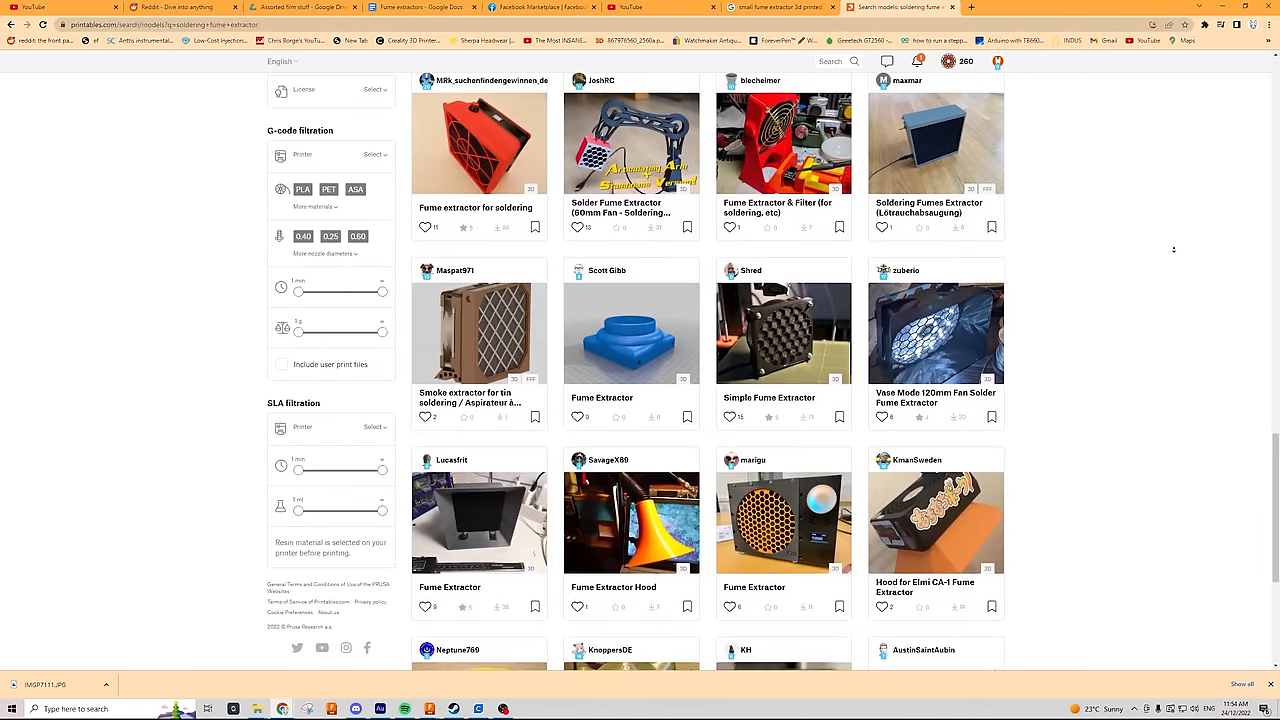
scroll(down, 3)
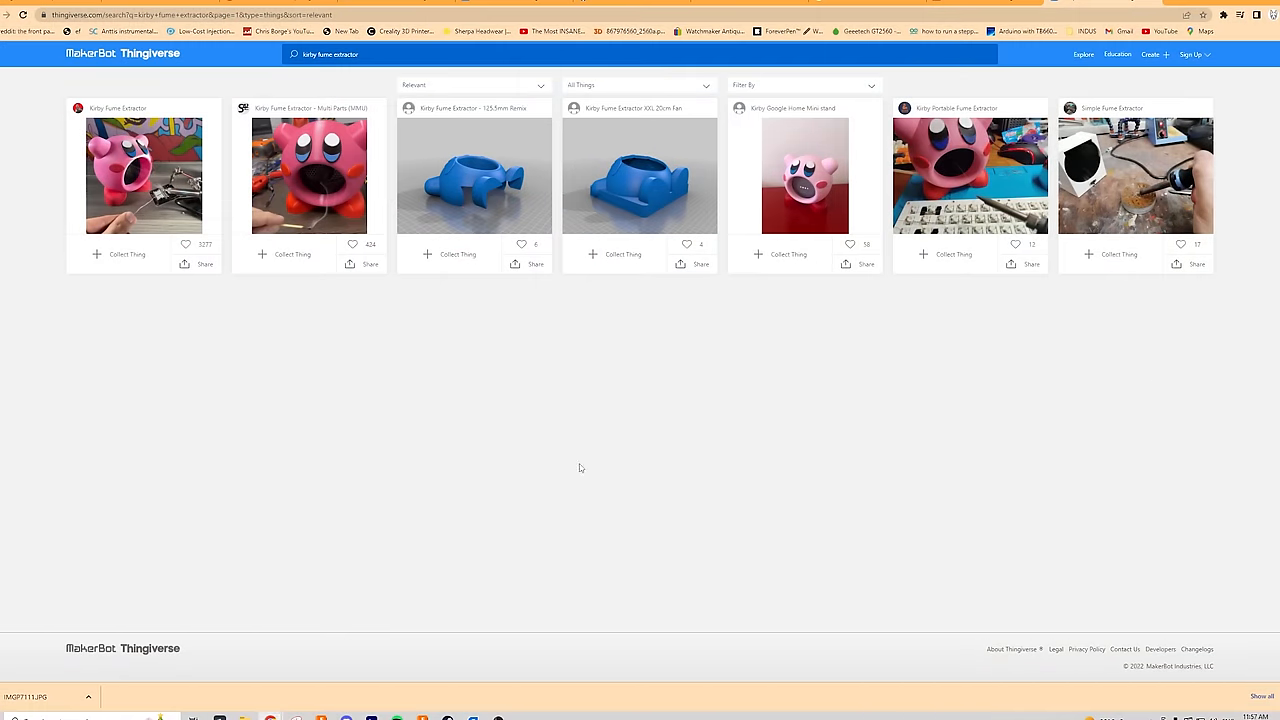
mouse_move(145, 176)
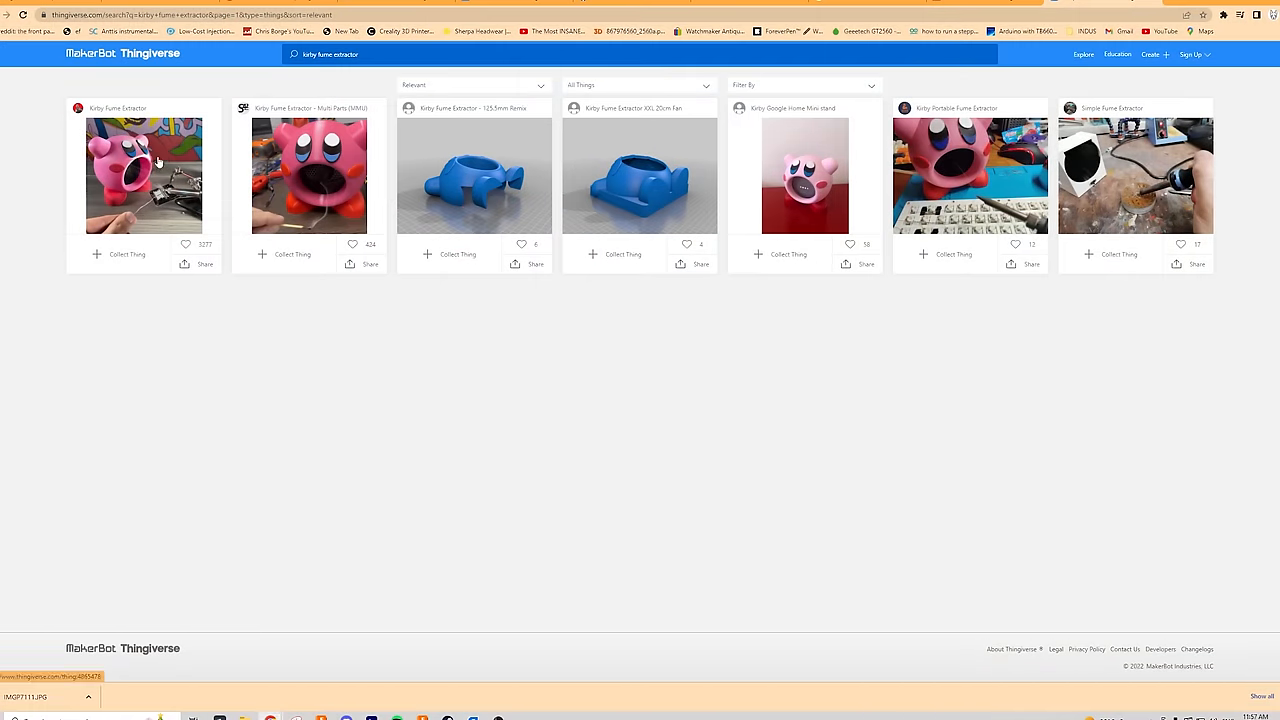
Step: Open the Kirby Fume Extractor page, show its Thing Files, and download kirby.stl
click(140, 170)
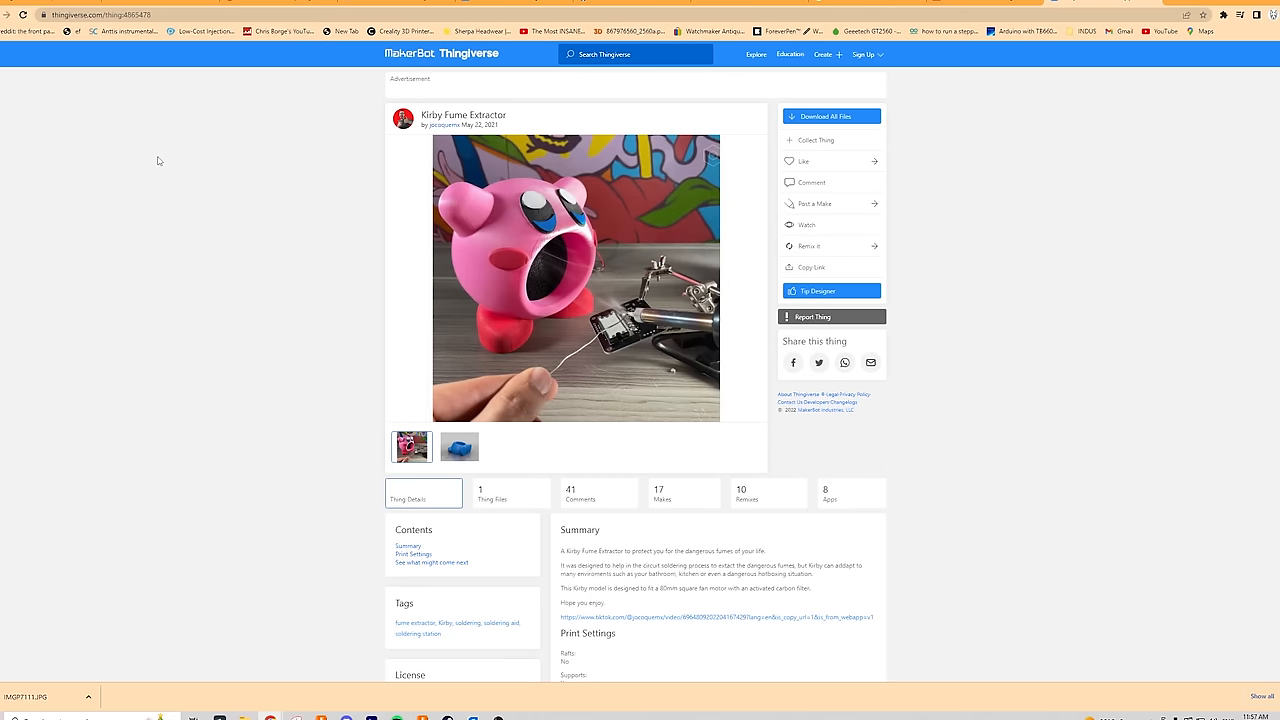
click(511, 492)
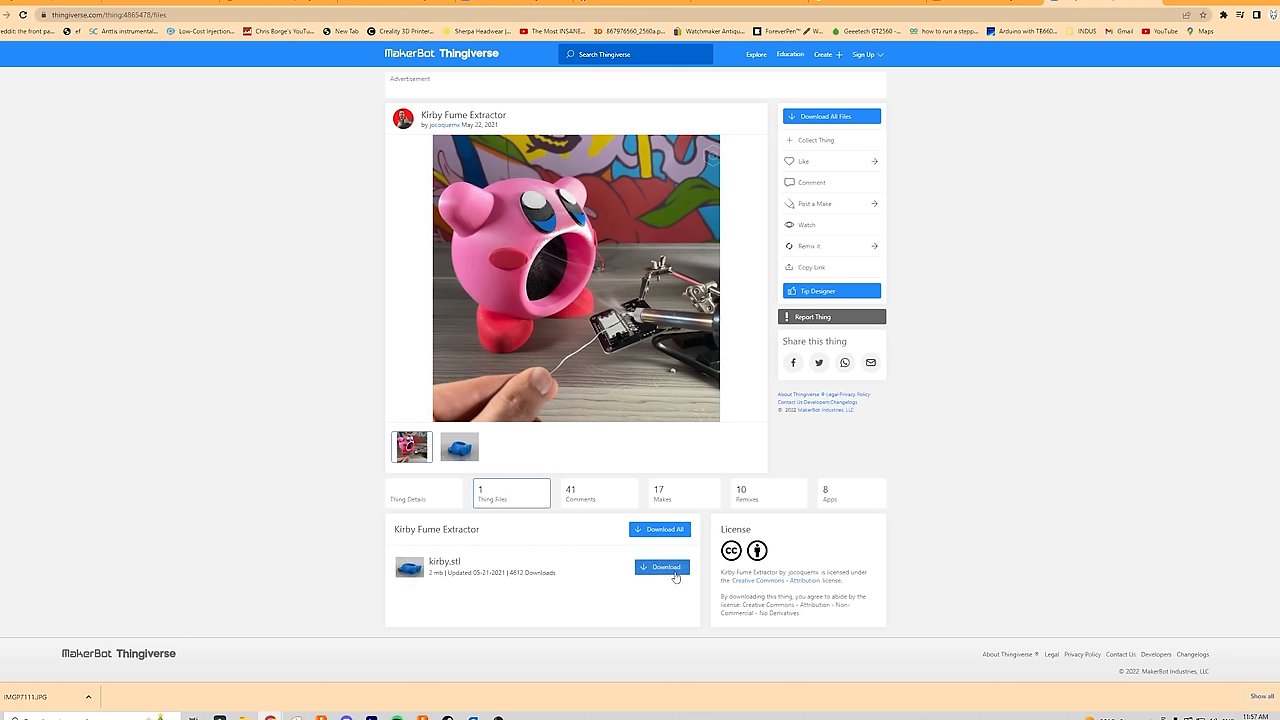
click(661, 567)
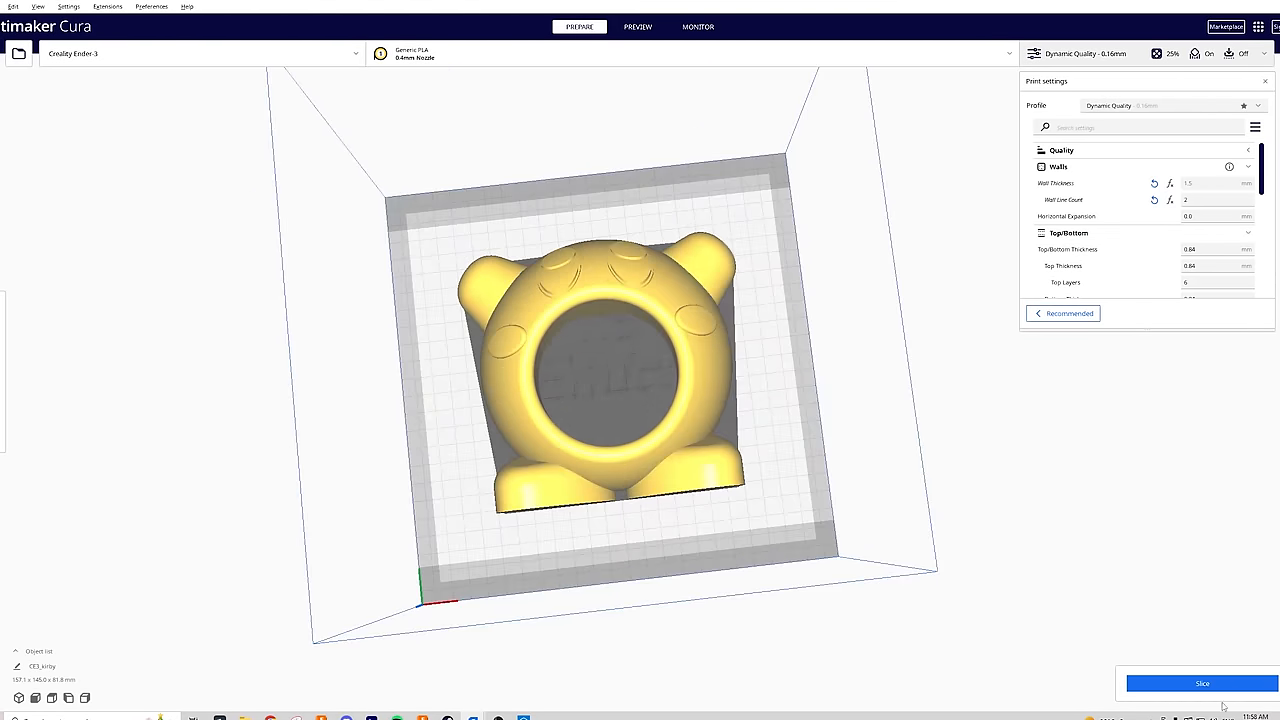
mouse_move(1200, 688)
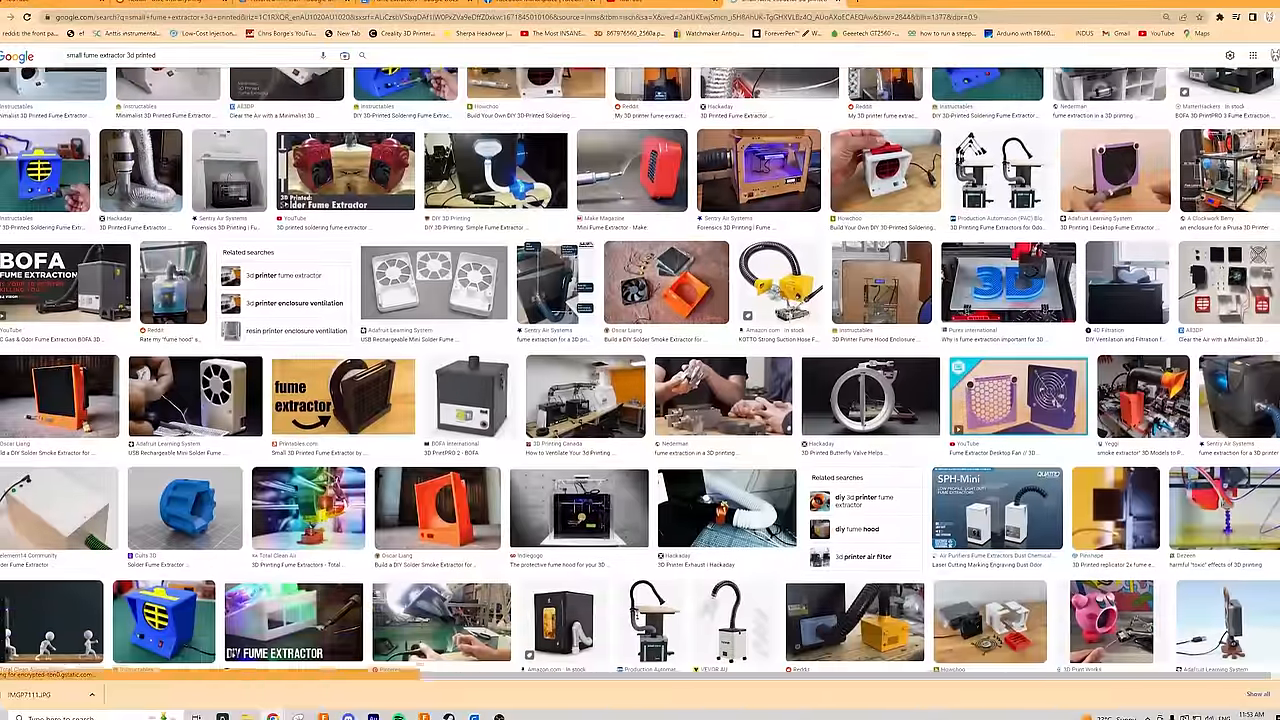
scroll(down, 3)
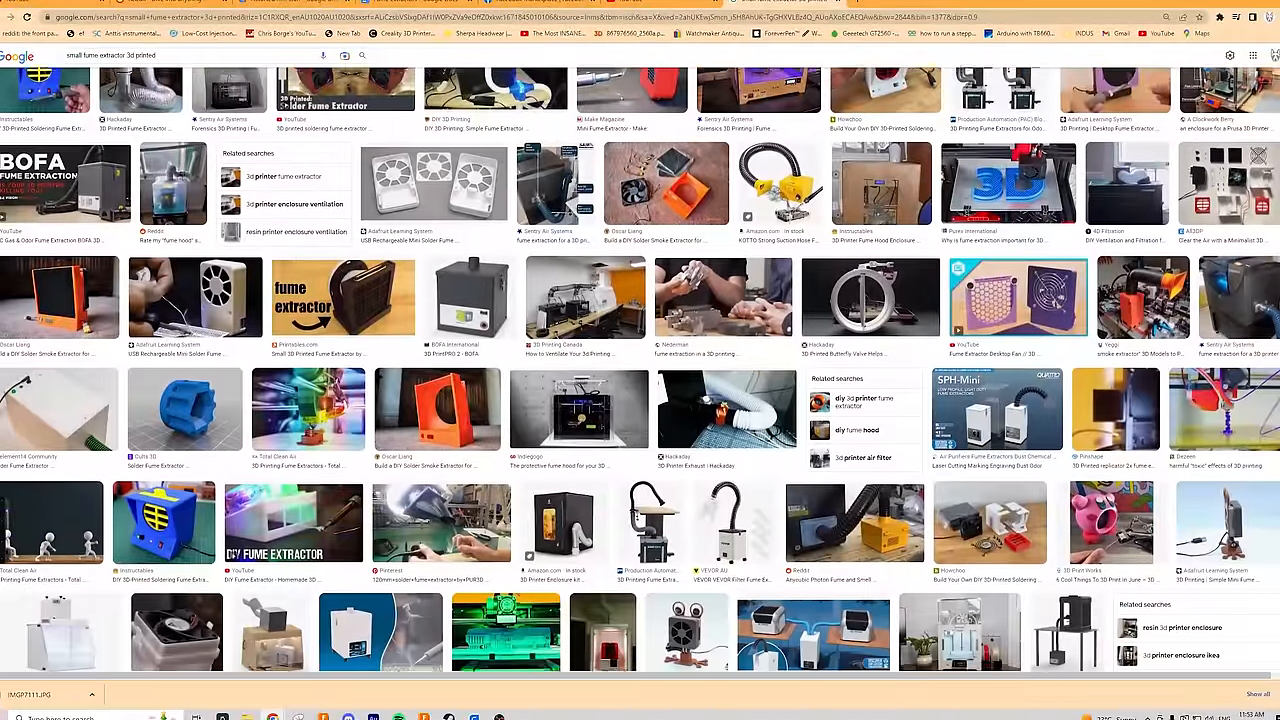
scroll(down, 3)
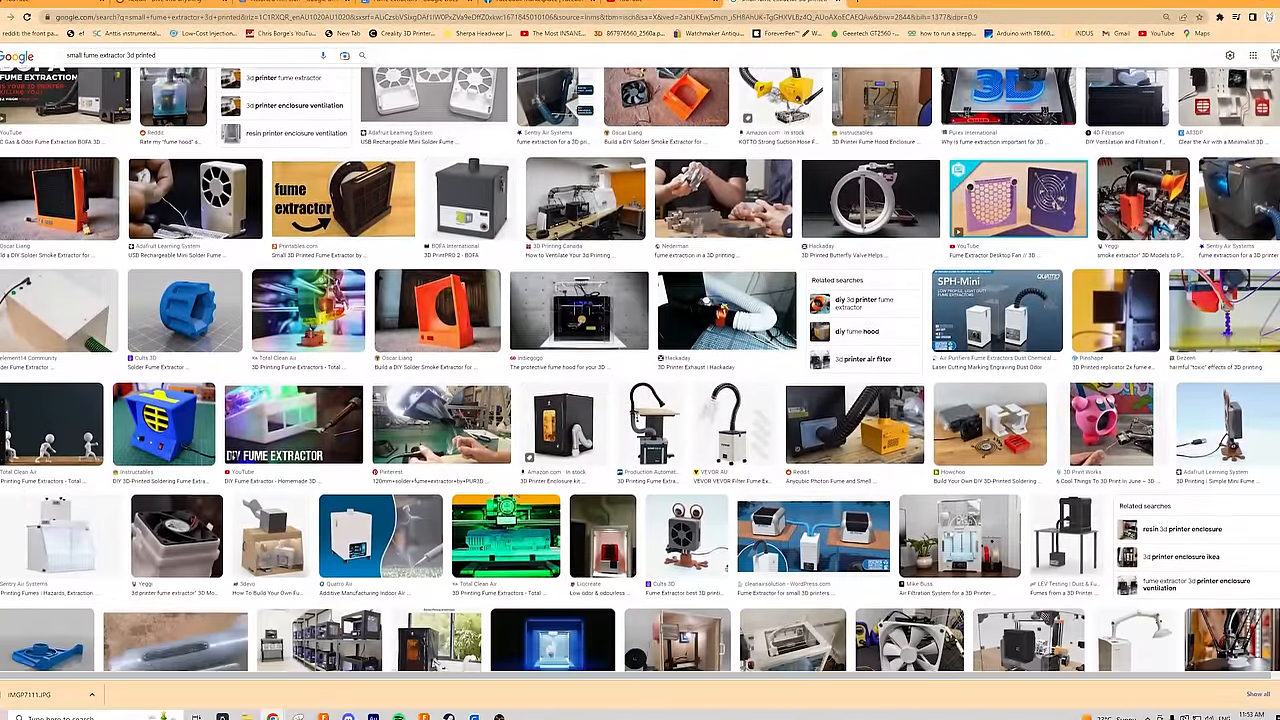
scroll(down, 3)
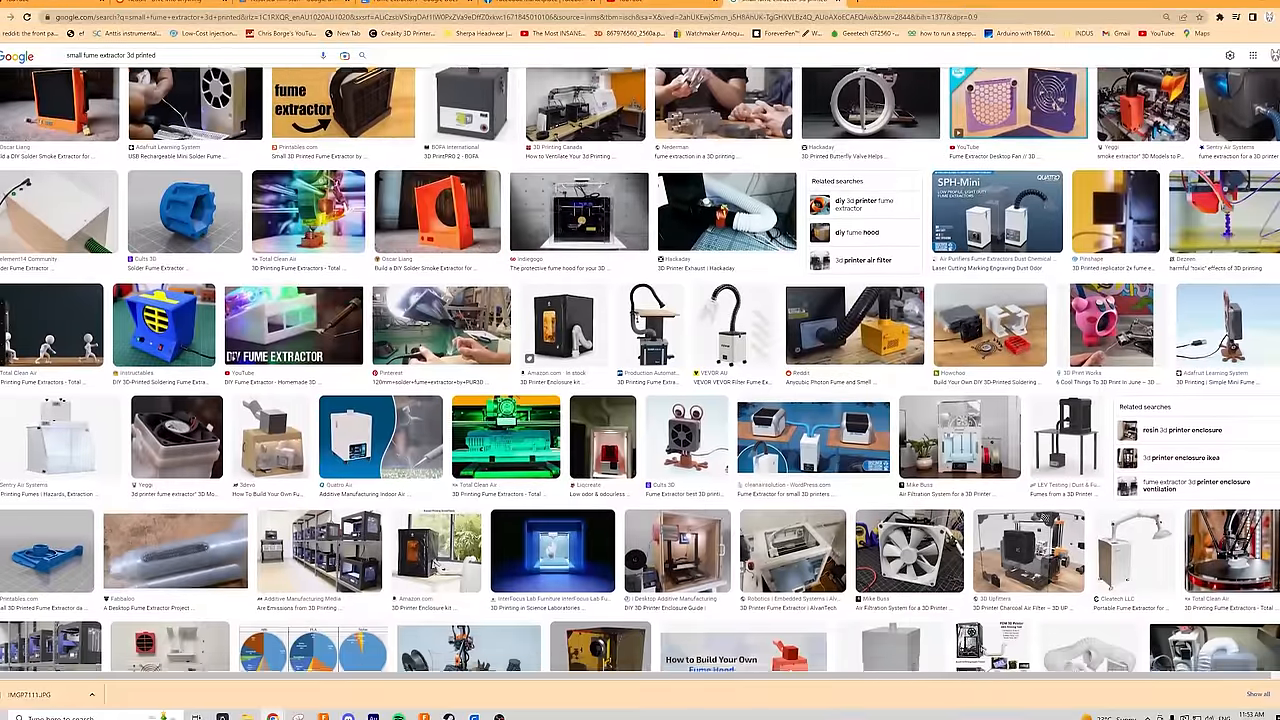